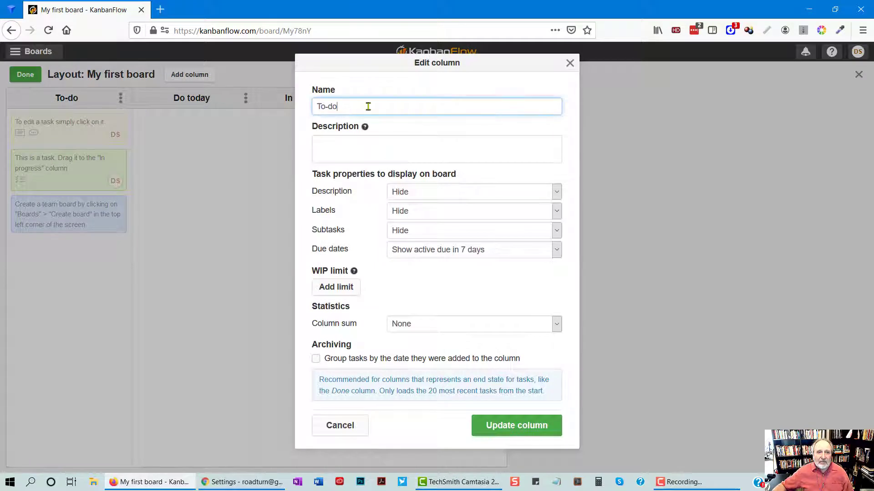
- Rename the board's columns to PAL, MAP and Done and save the layout
text(M)
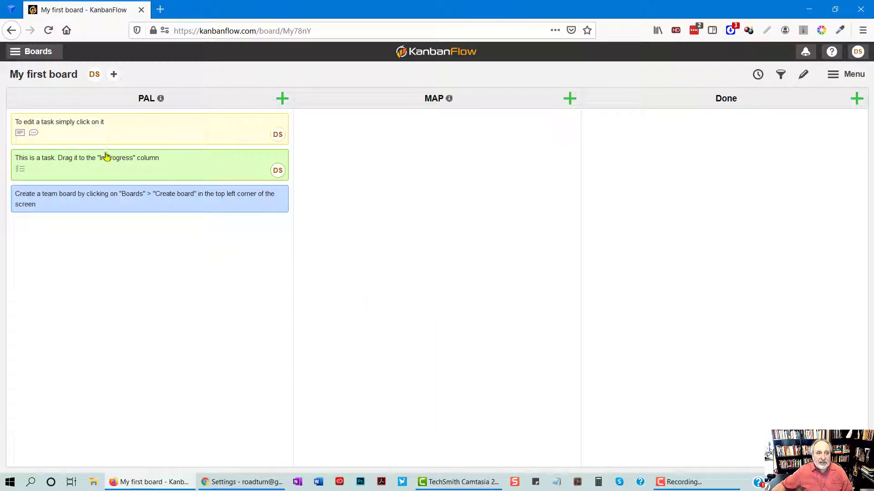
click(282, 98)
text(LIVE Training)
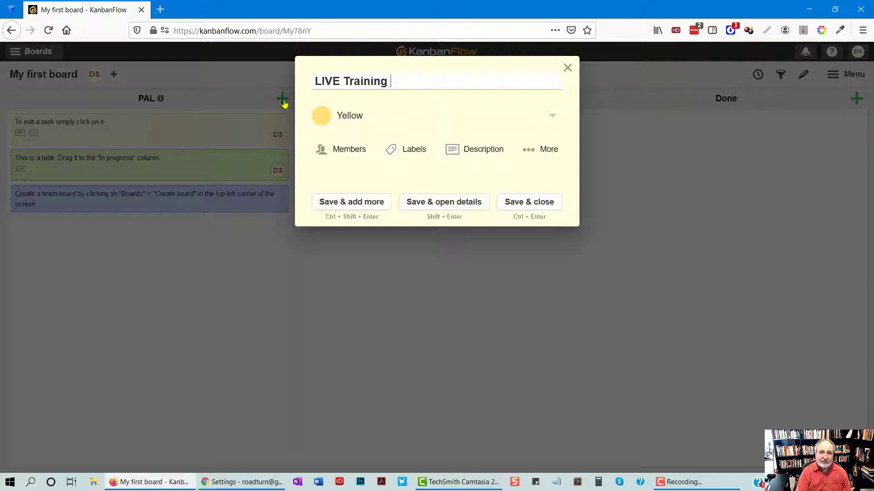